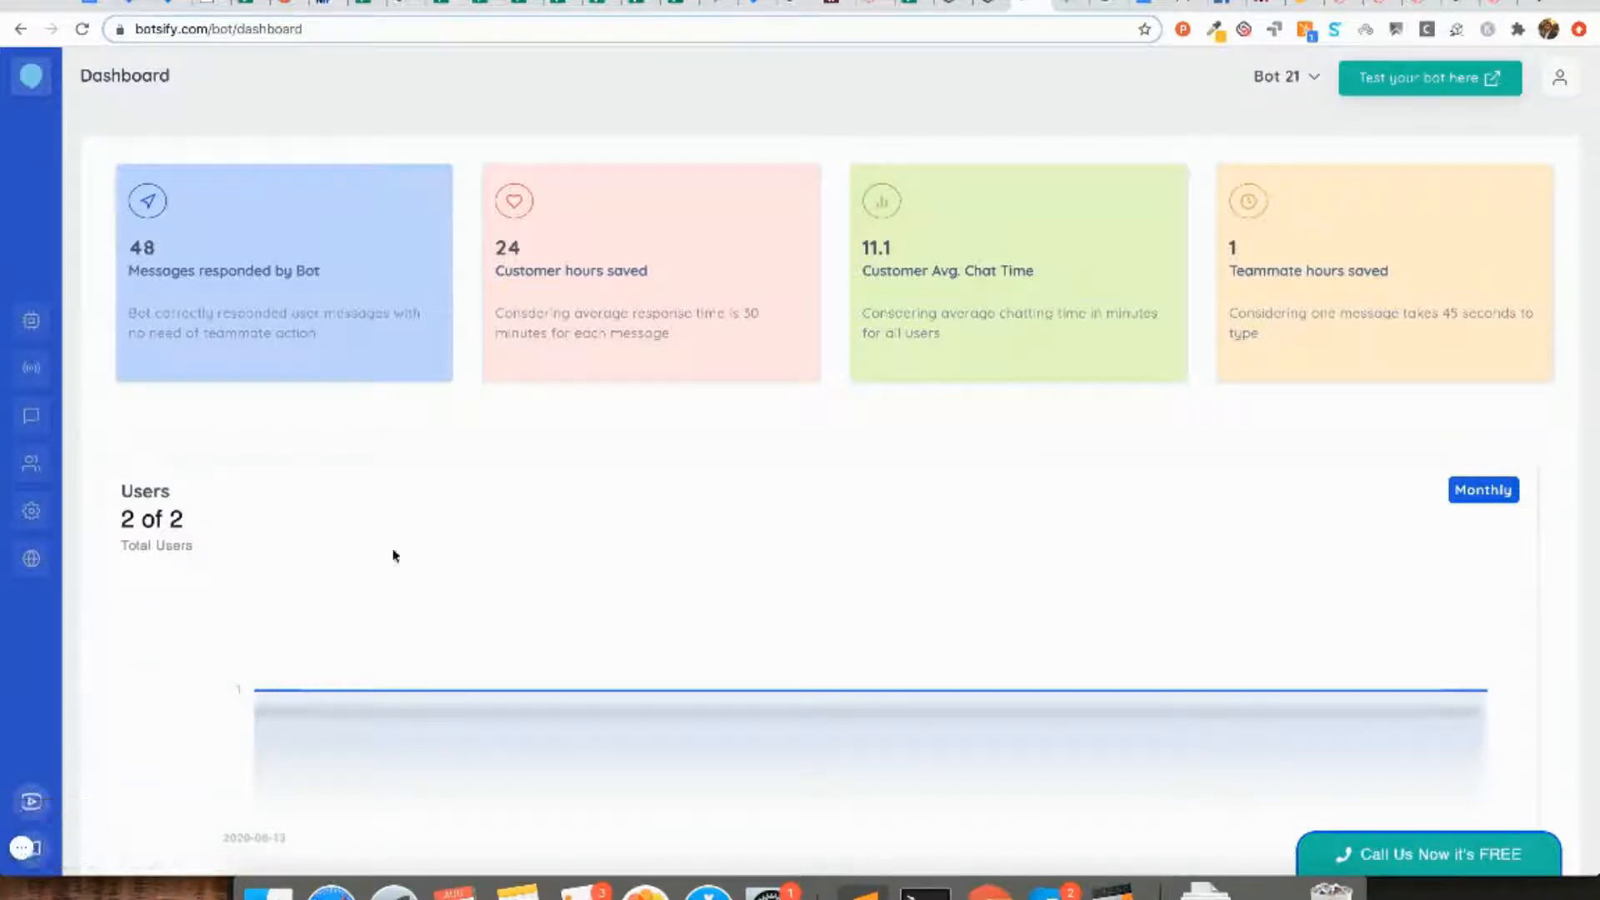
mouse_move(544, 445)
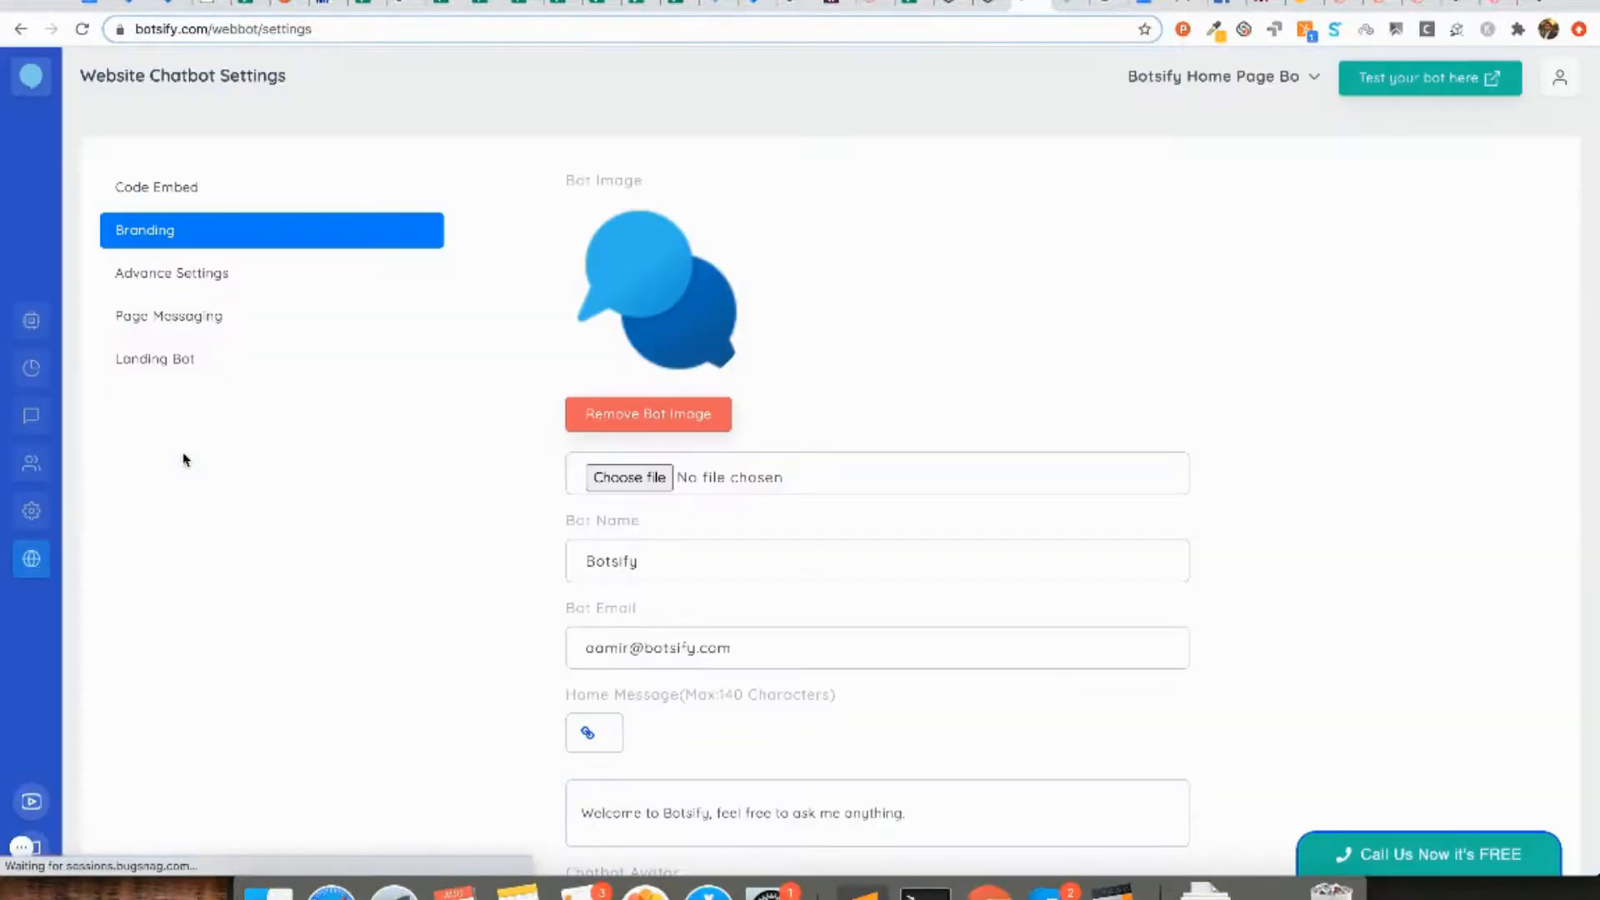
Step: Start a new page message from the Page Messaging settings
left_click(168, 315)
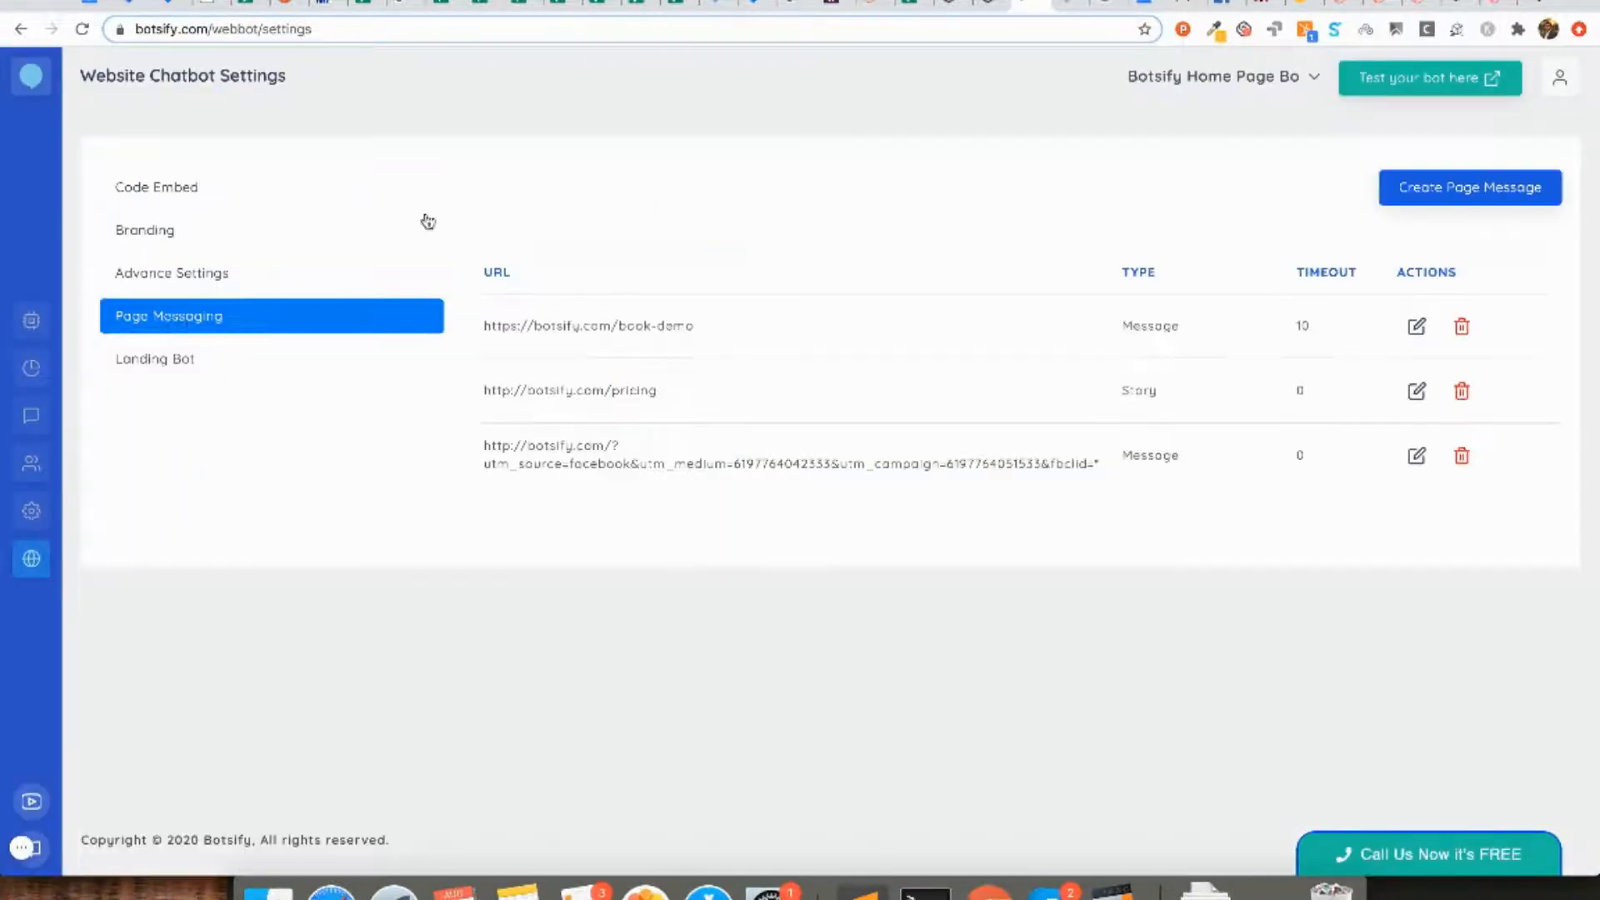
left_click(1466, 186)
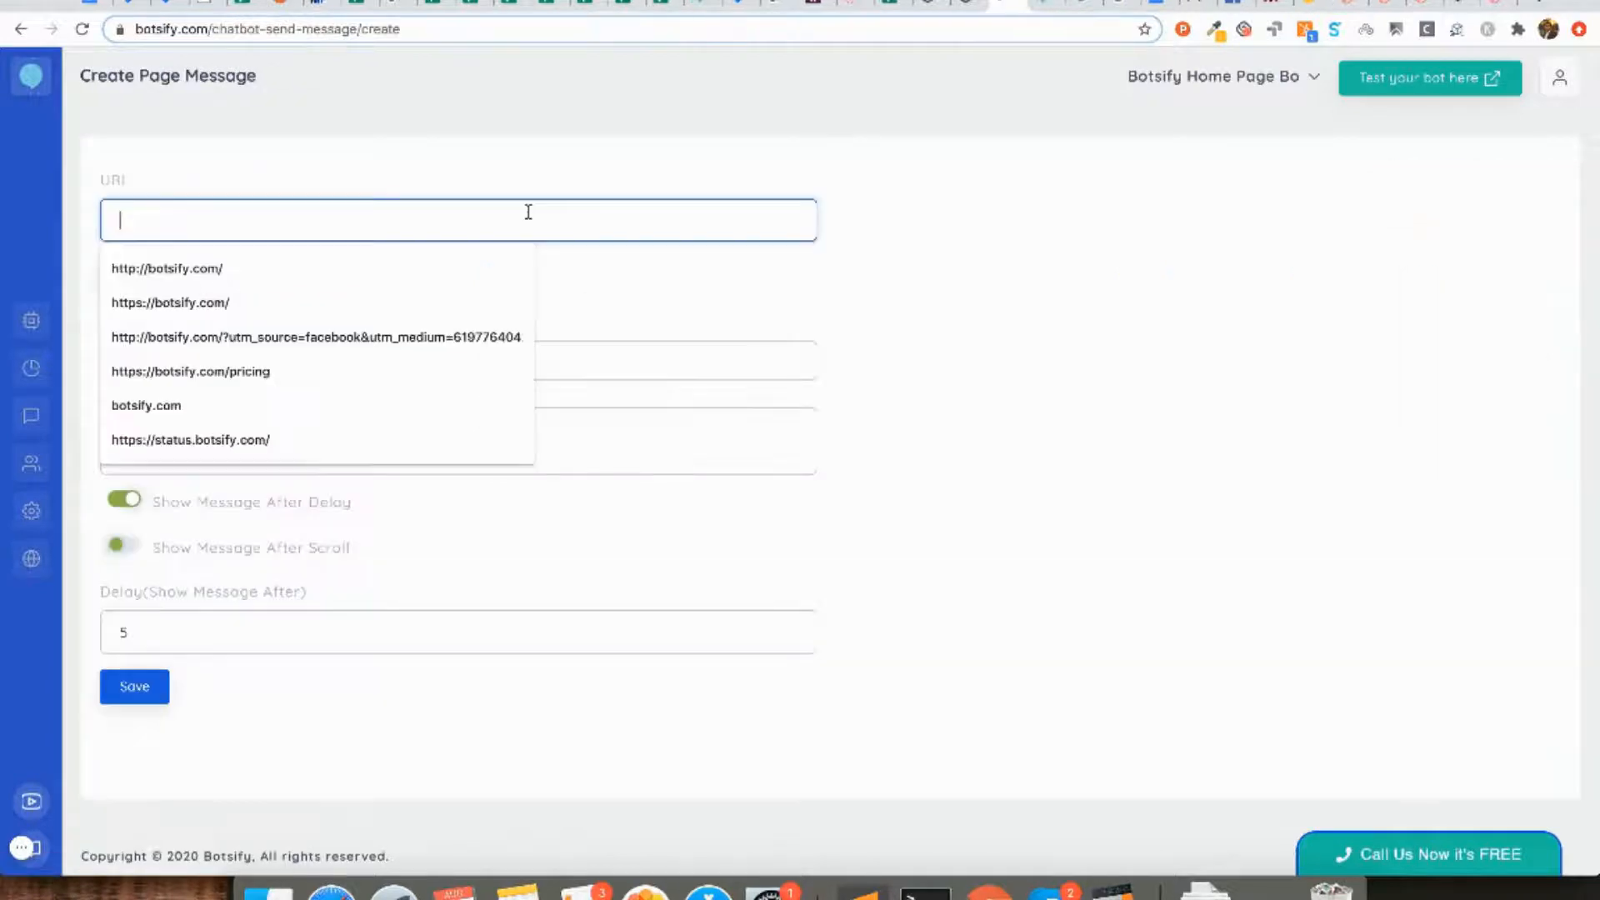
type("h")
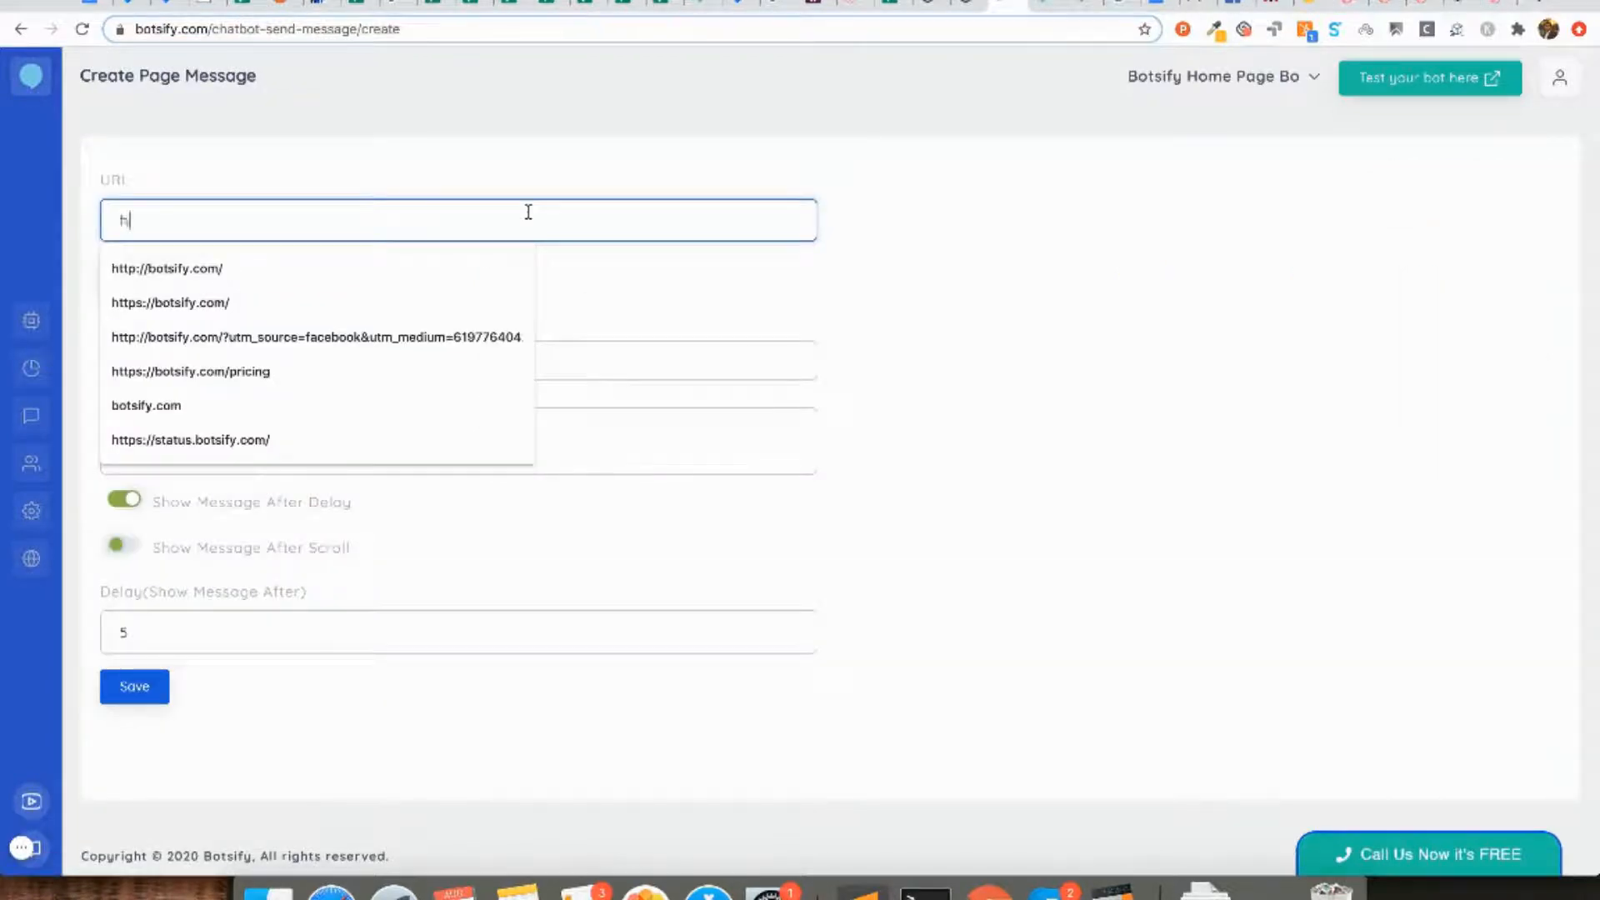
type("ttps")
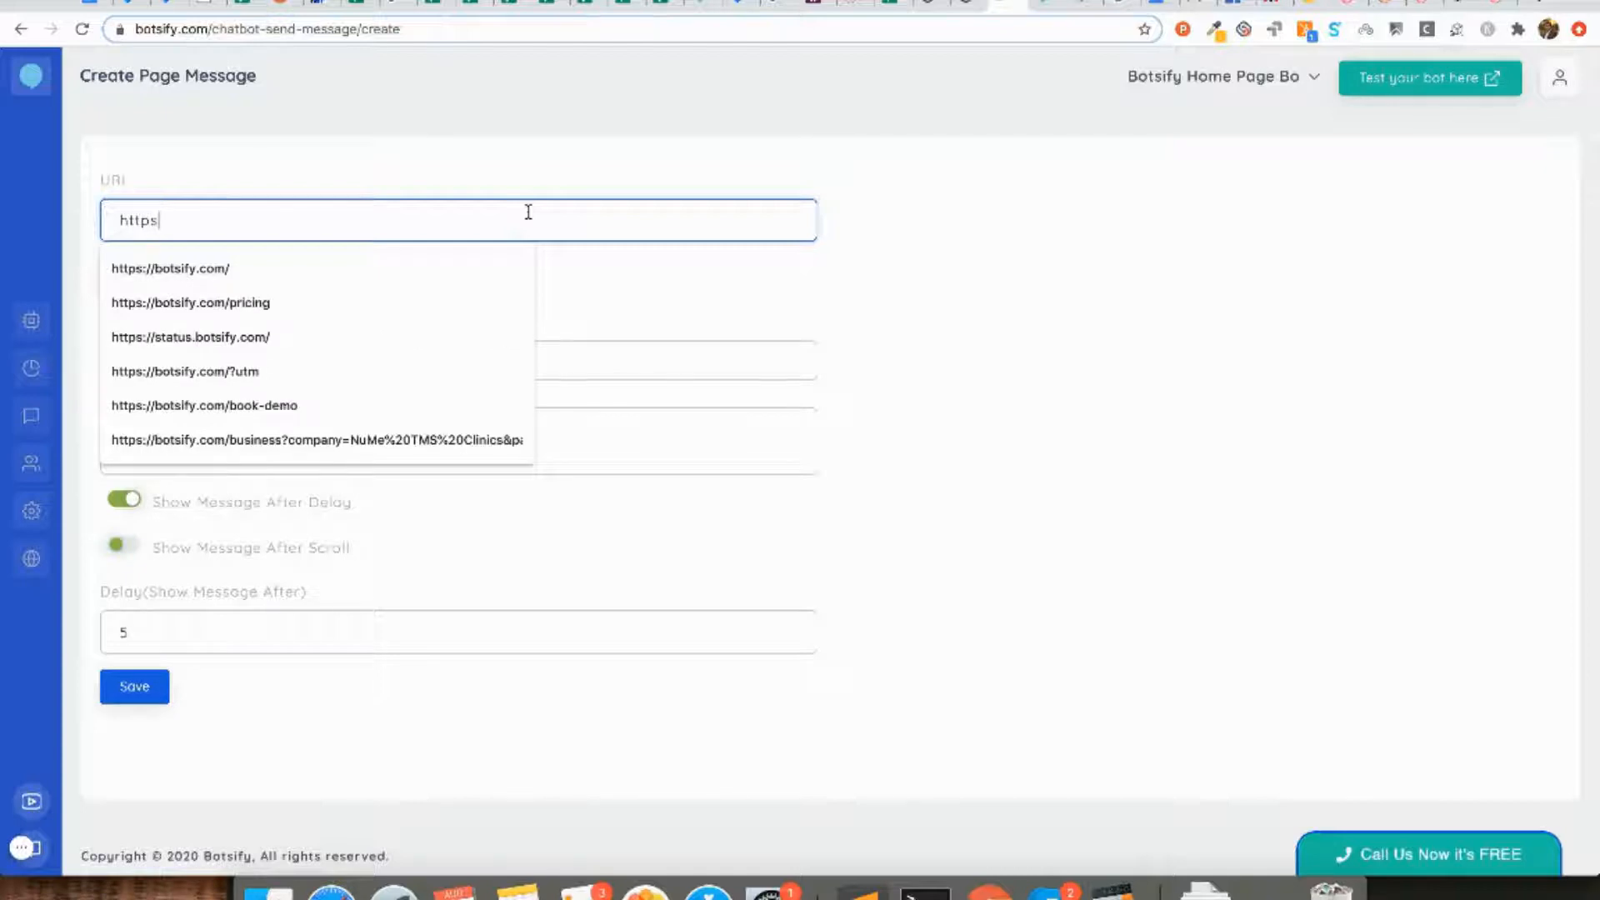
left_click(170, 268)
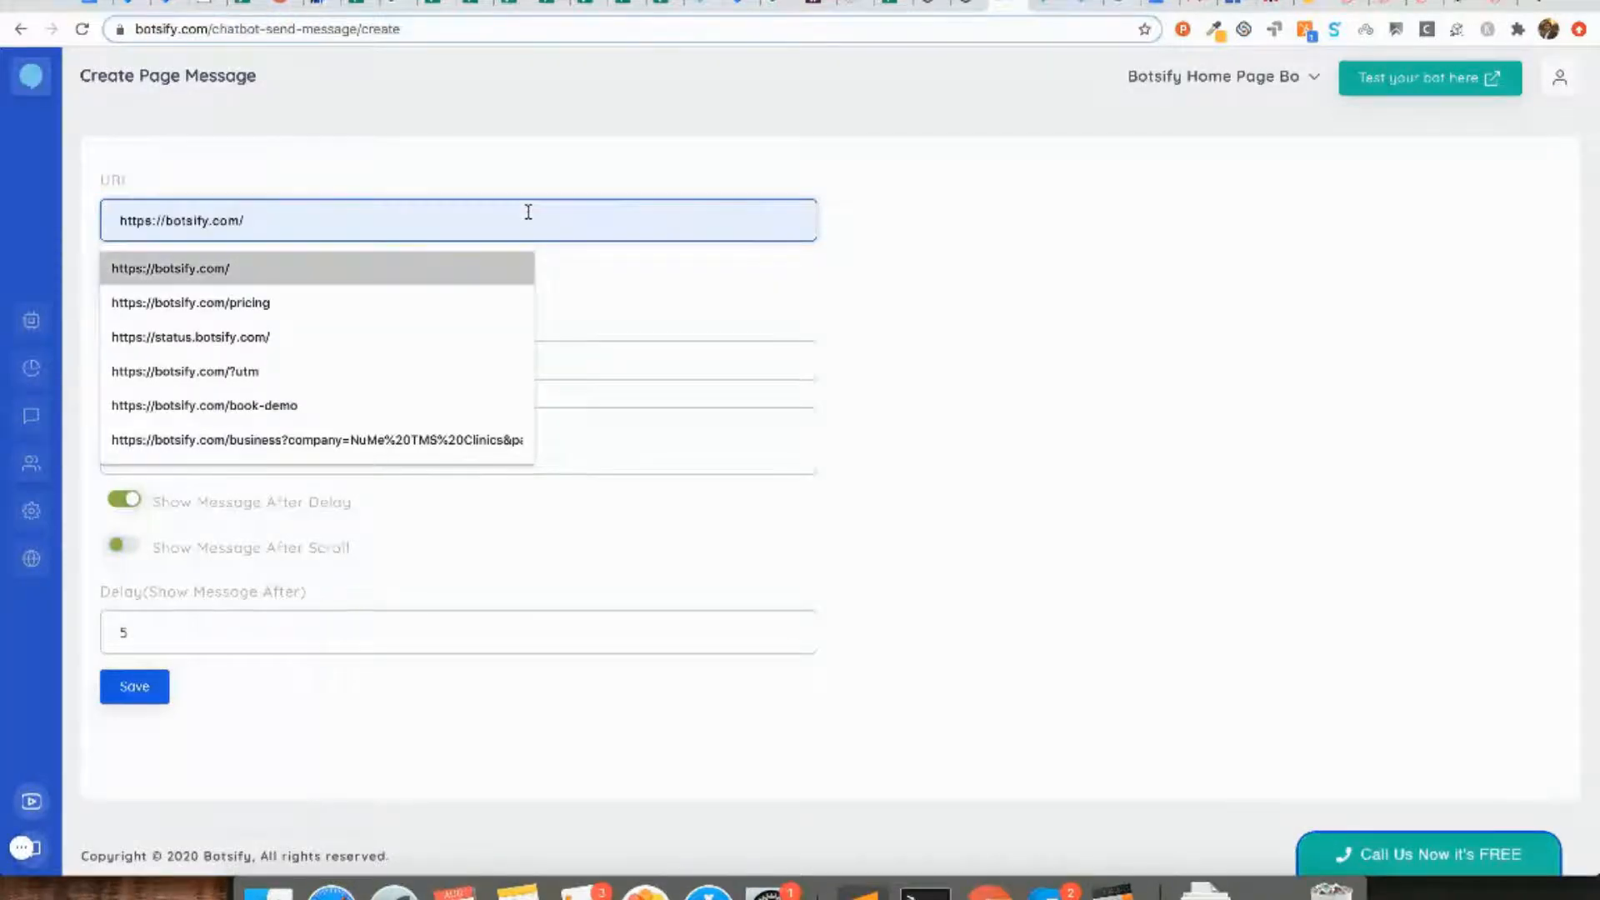
left_click(170, 269)
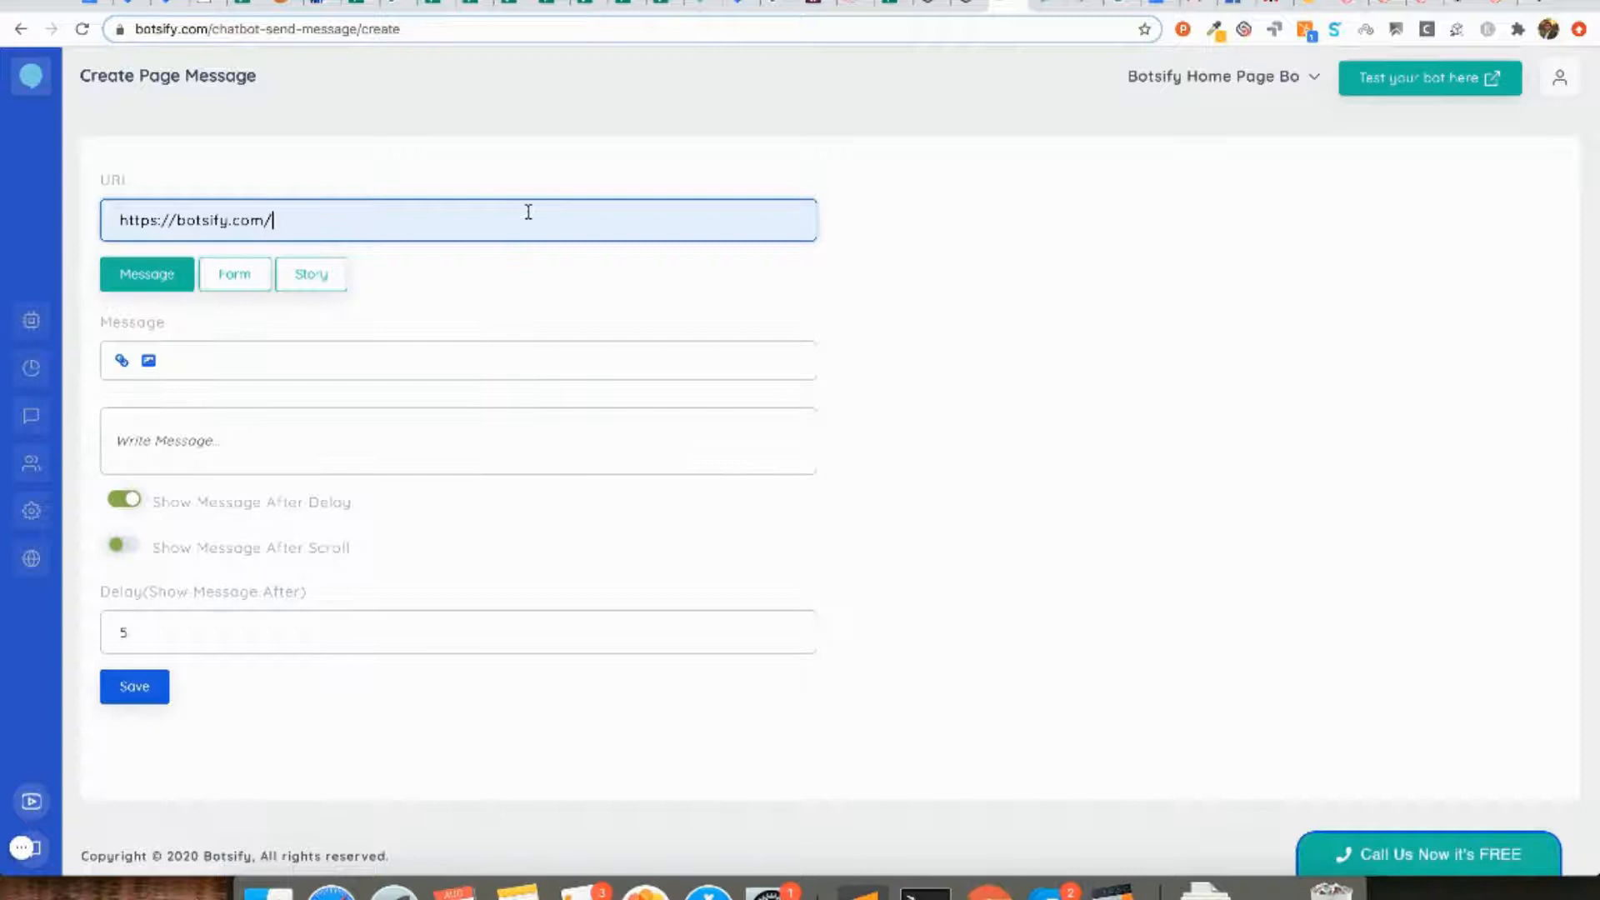
type("pric")
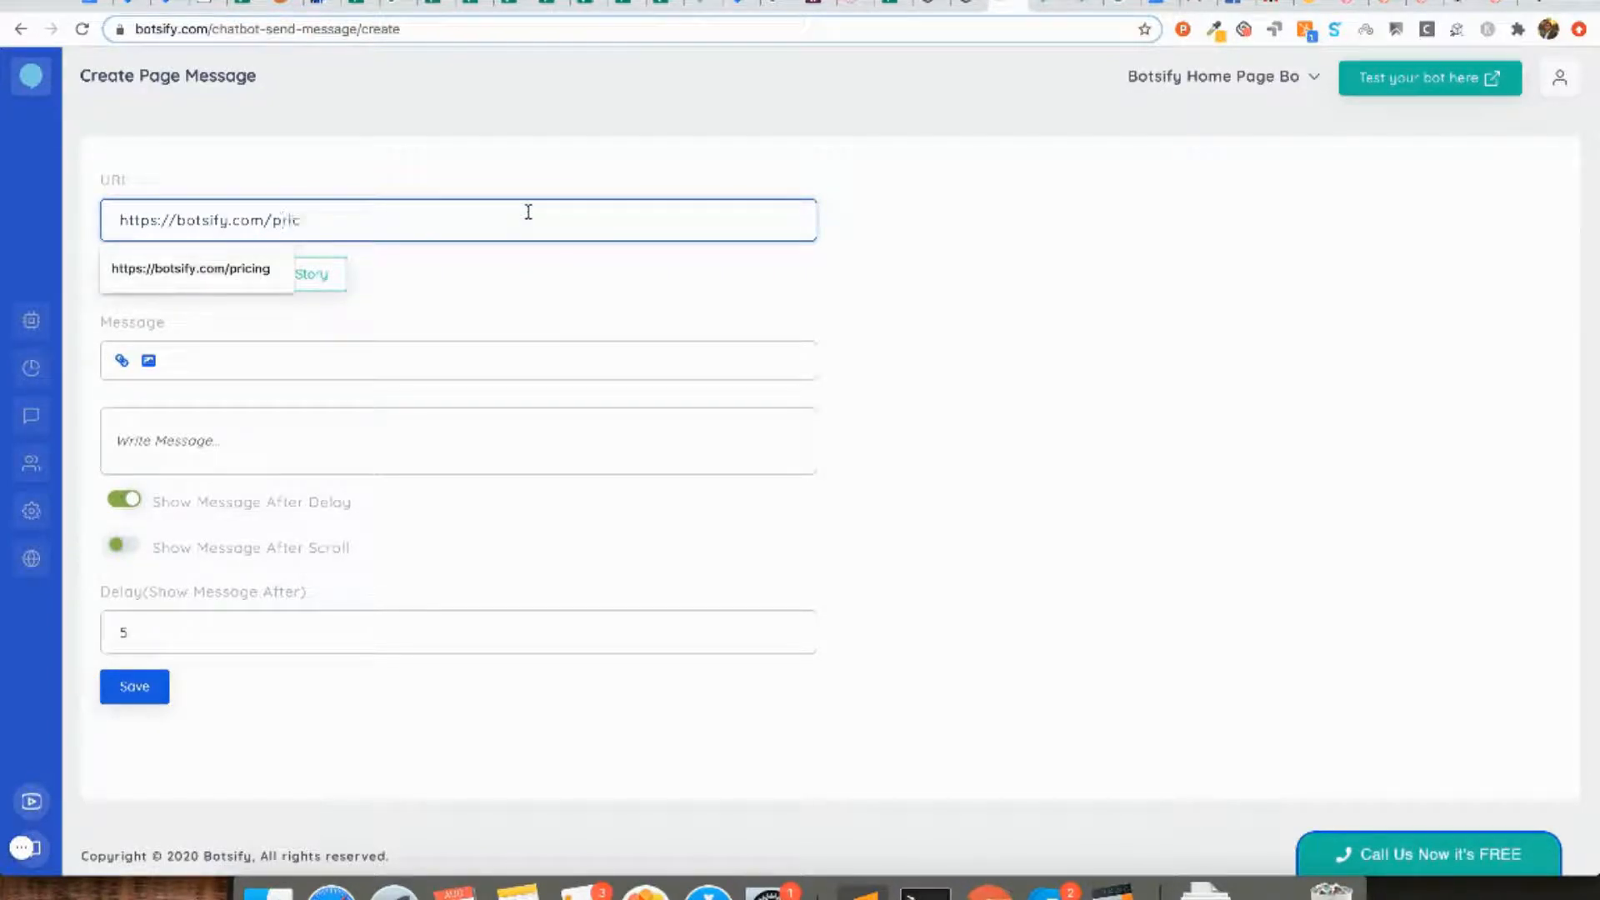
type("n")
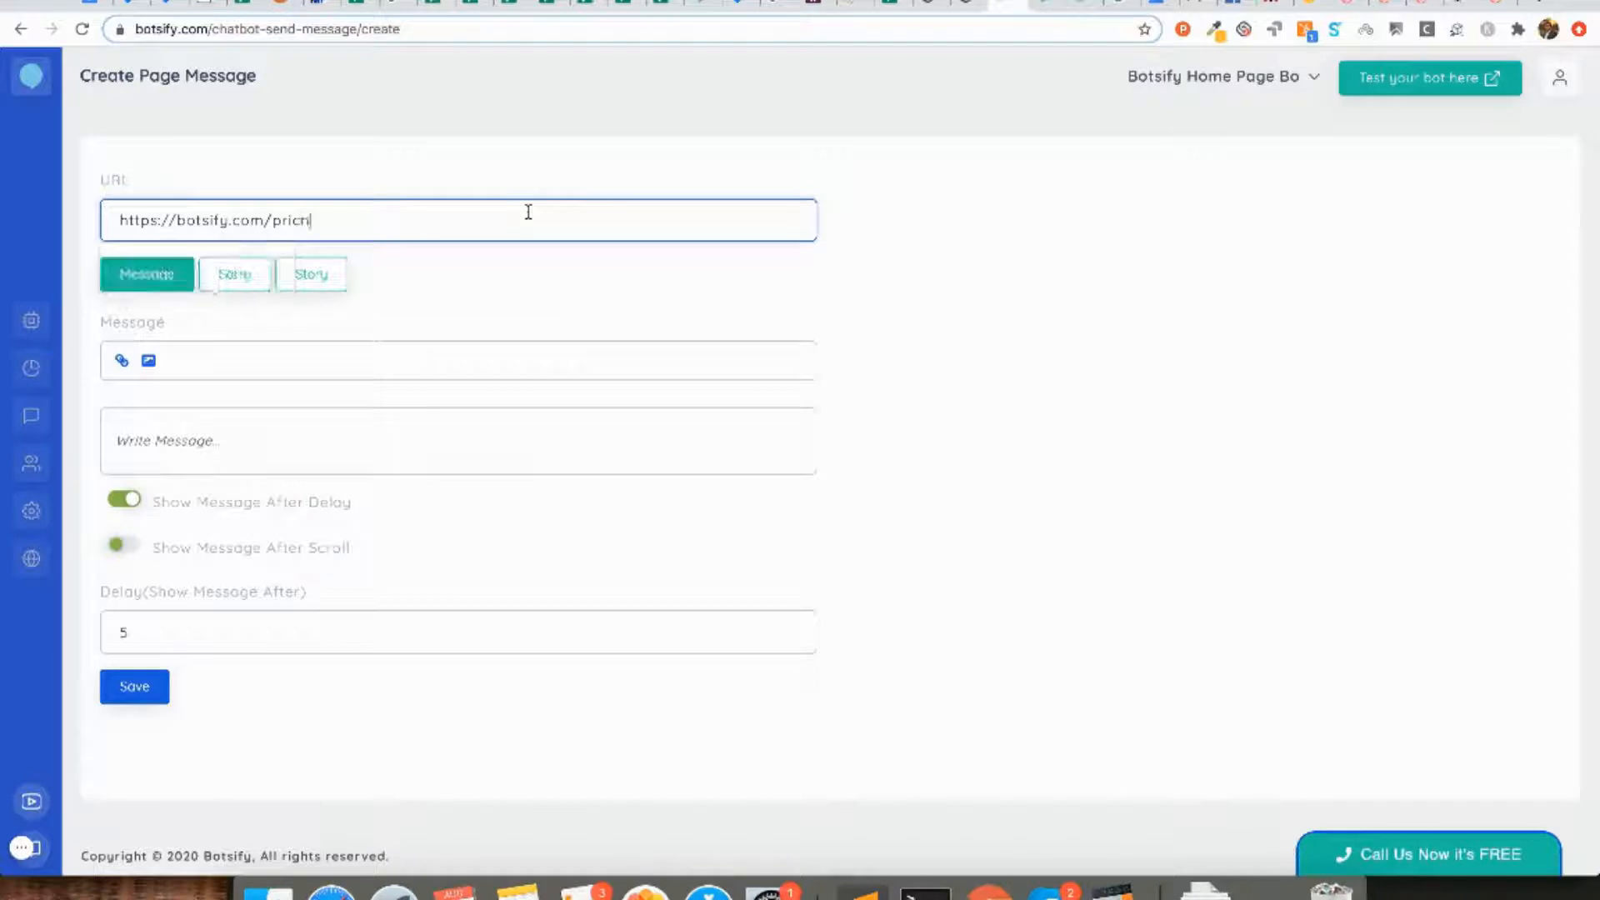
key("Backspace")
type("ing")
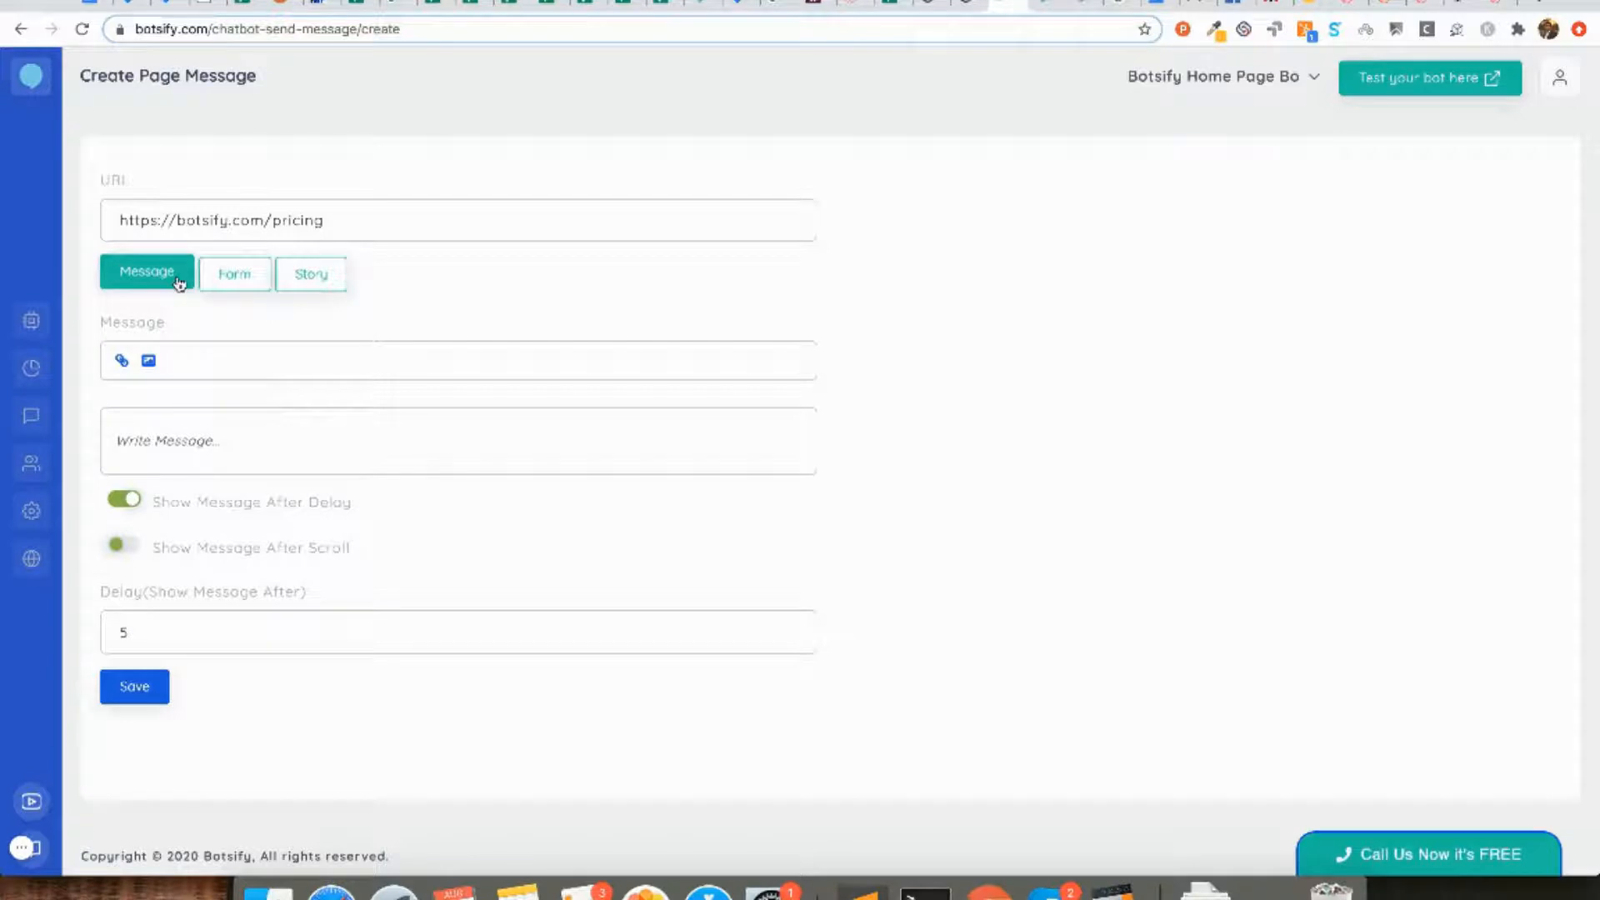
mouse_move(225, 430)
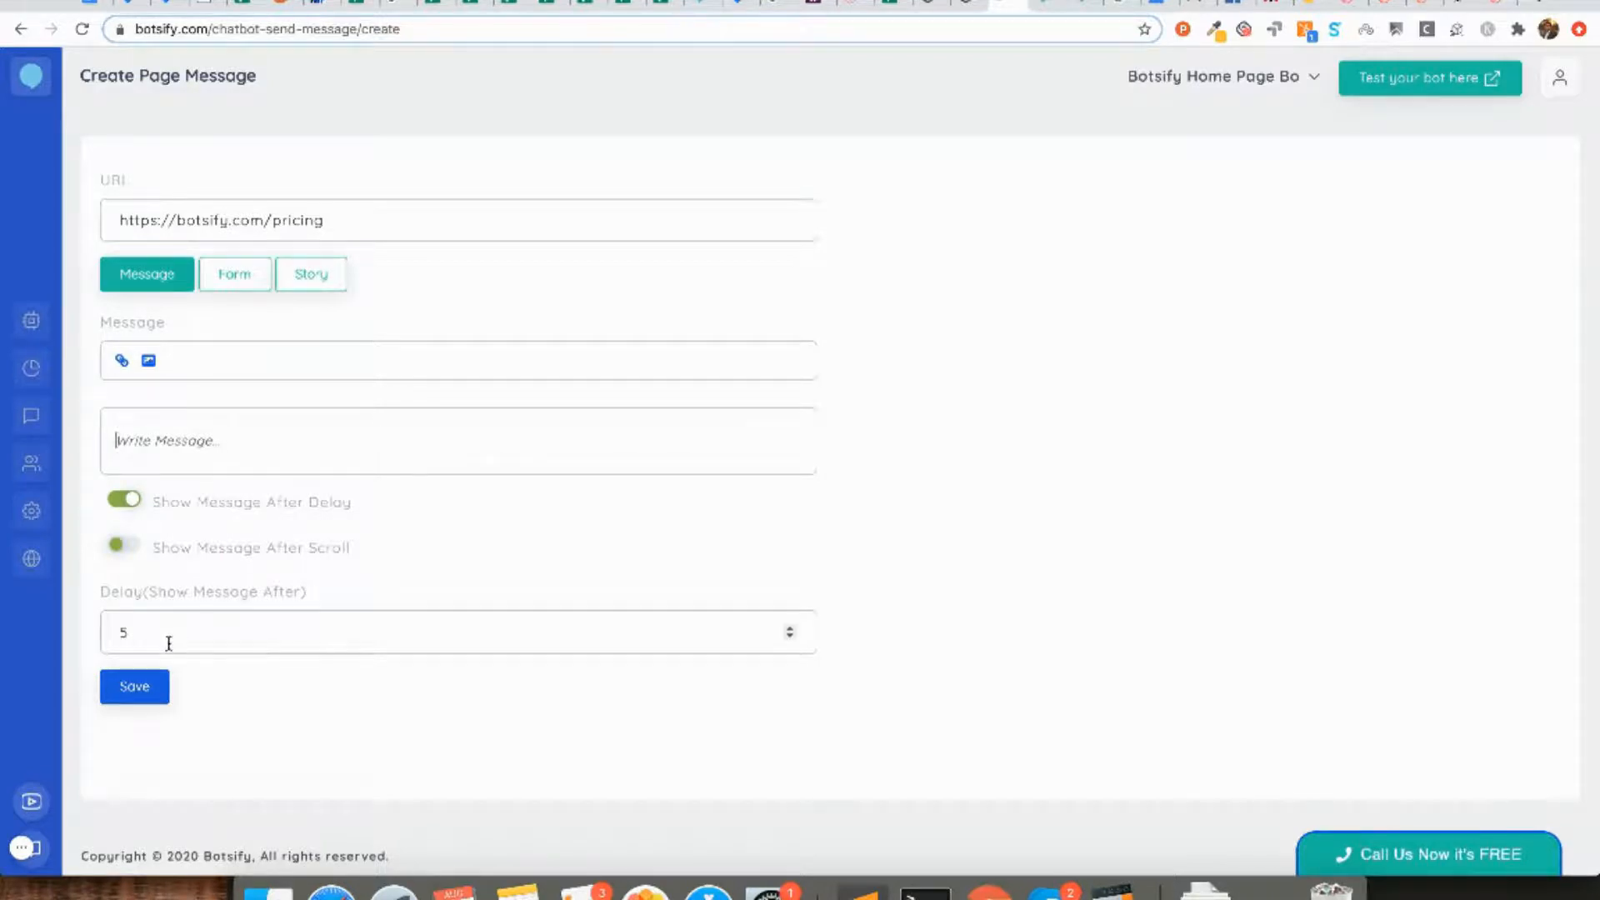
Step: Write "Do you have any question about the pricing?" as the message with delay 0
left_click(456, 632)
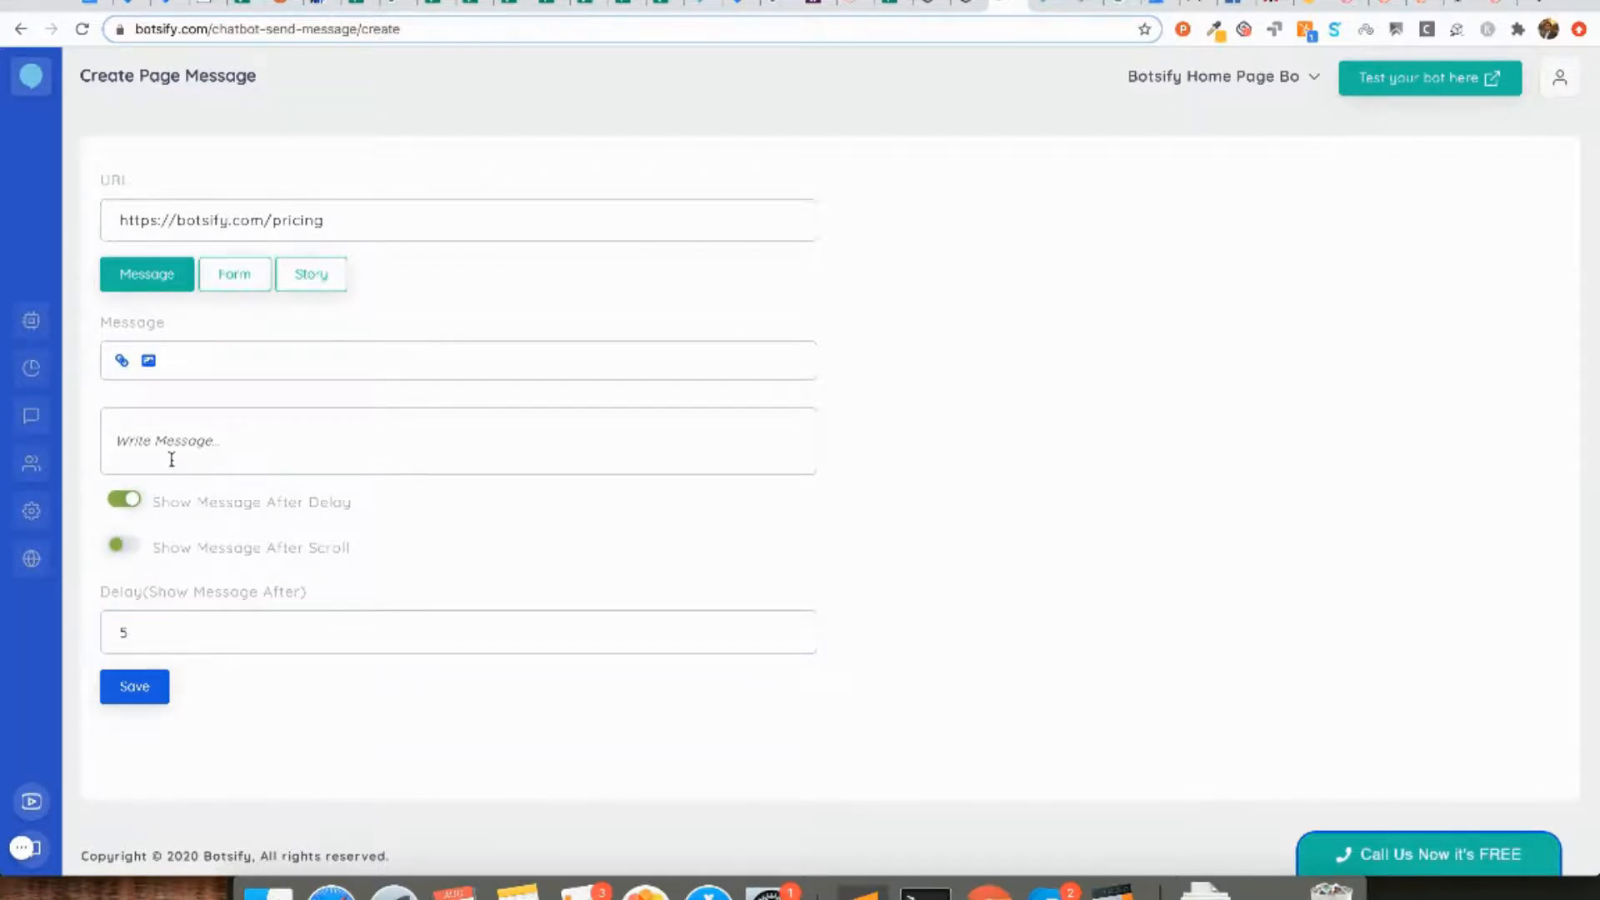
type("Do you have any question about the pricing?")
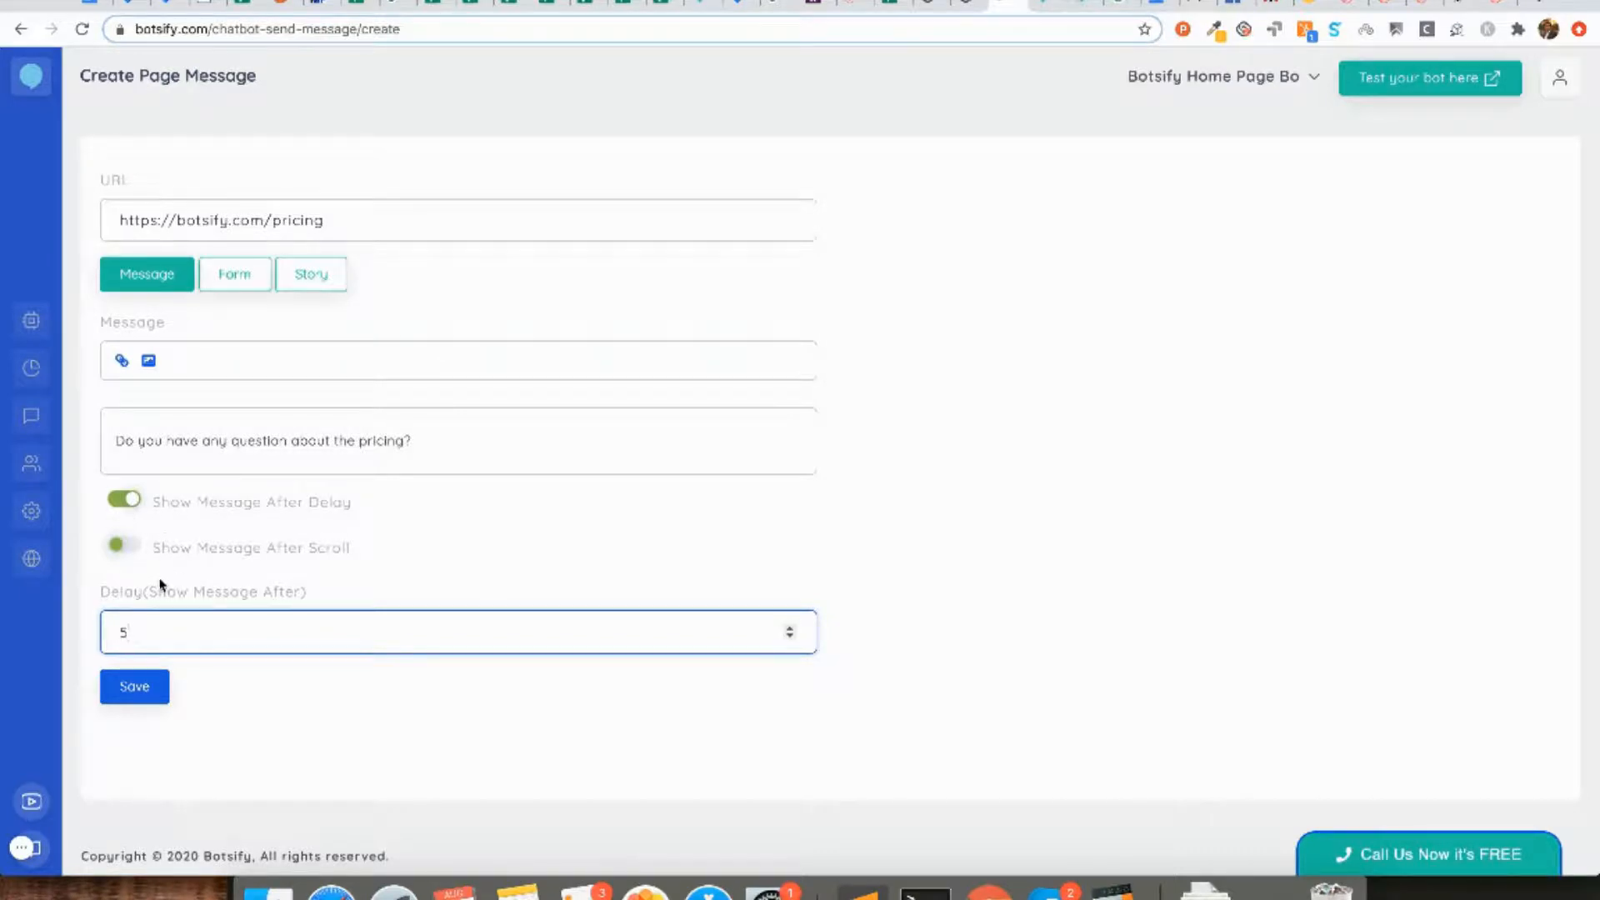
type("0")
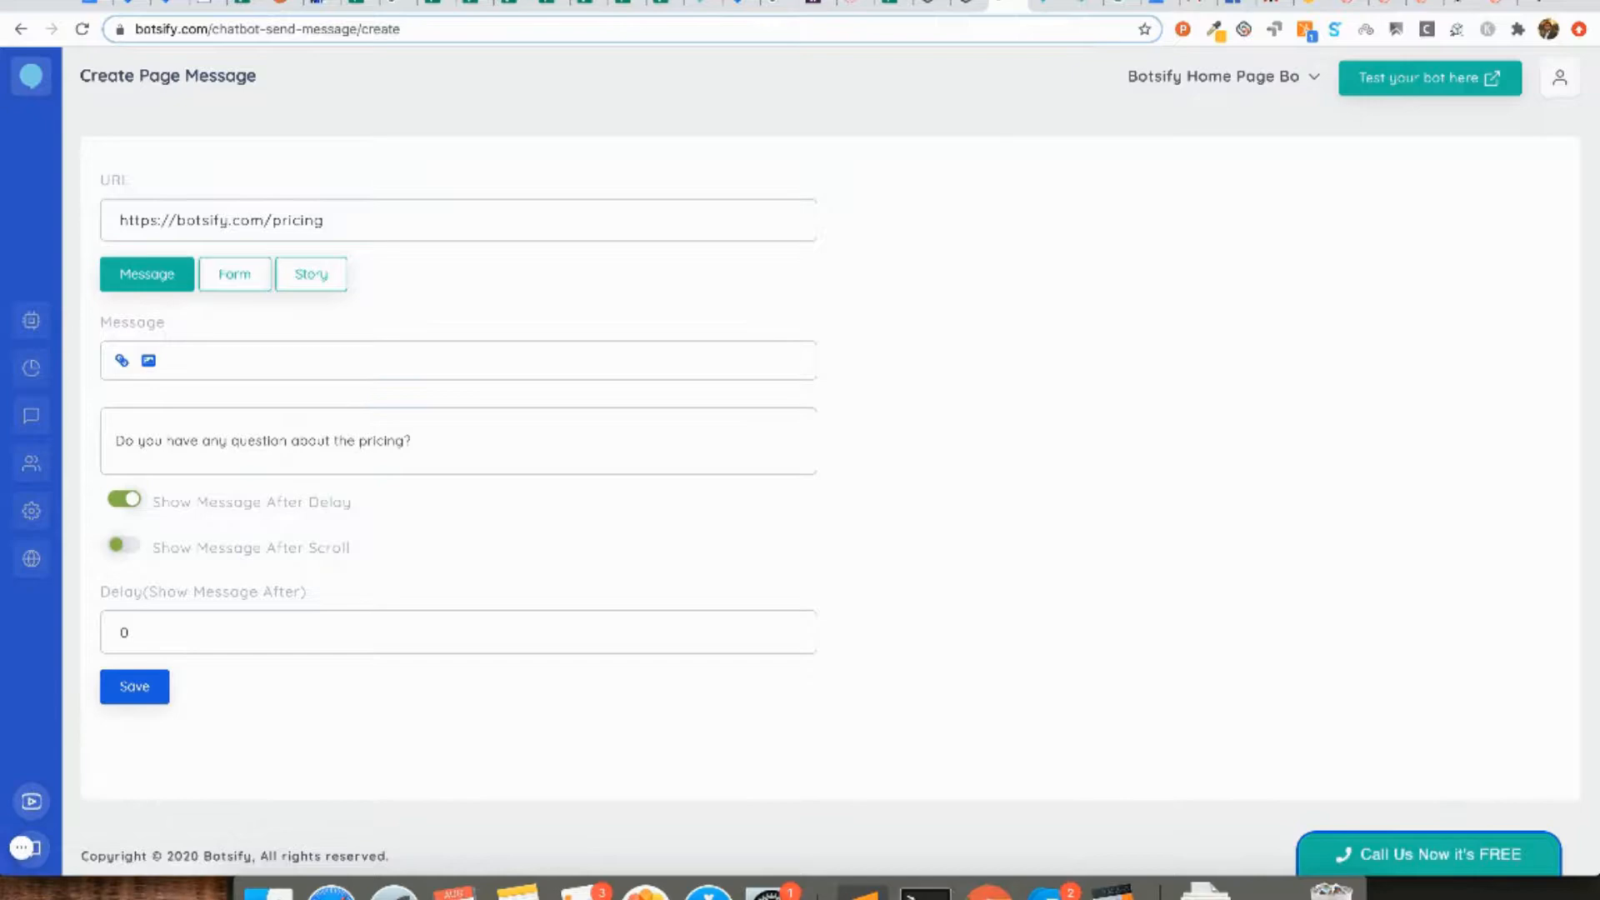
Step: Switch the message type through Form to Story, leaving the book-demo story selected
left_click(1583, 29)
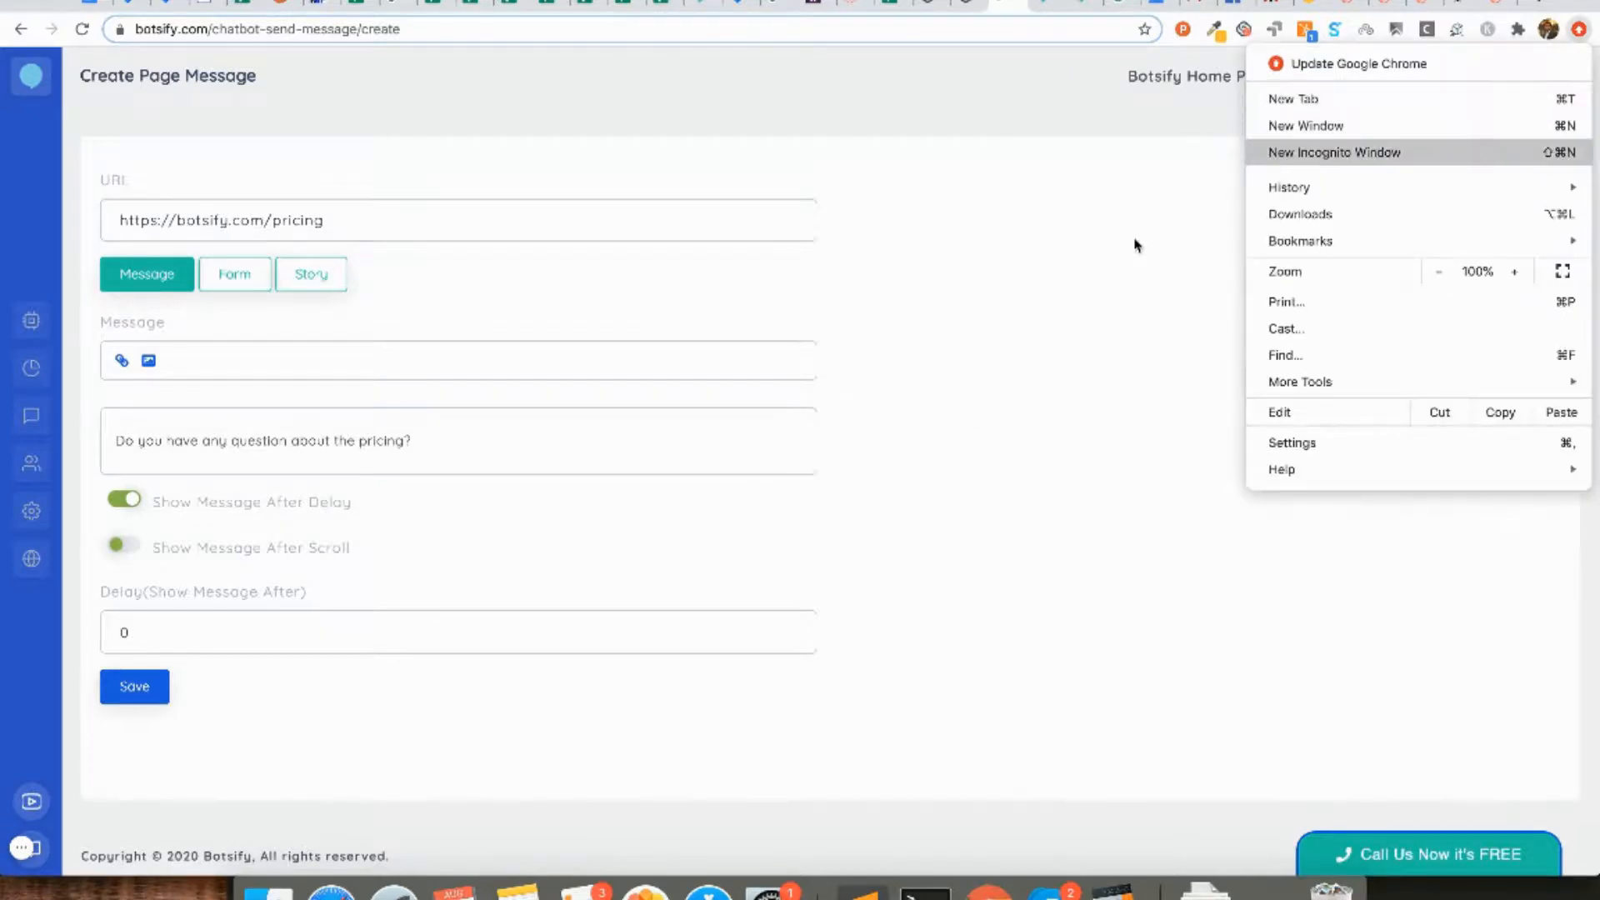
left_click(1333, 152)
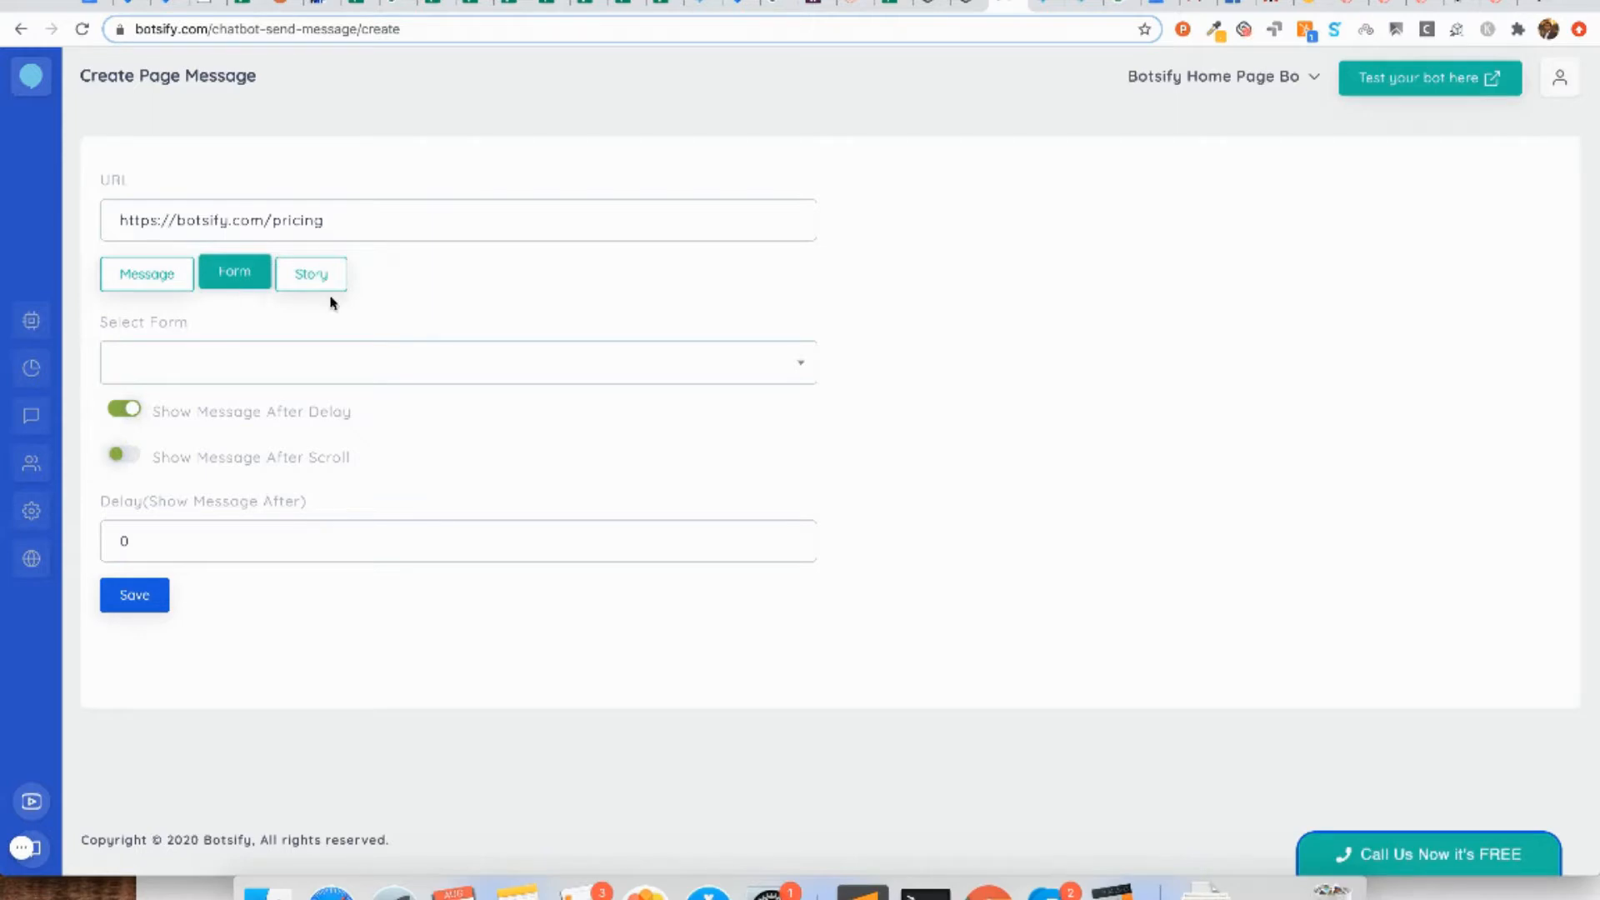
left_click(310, 272)
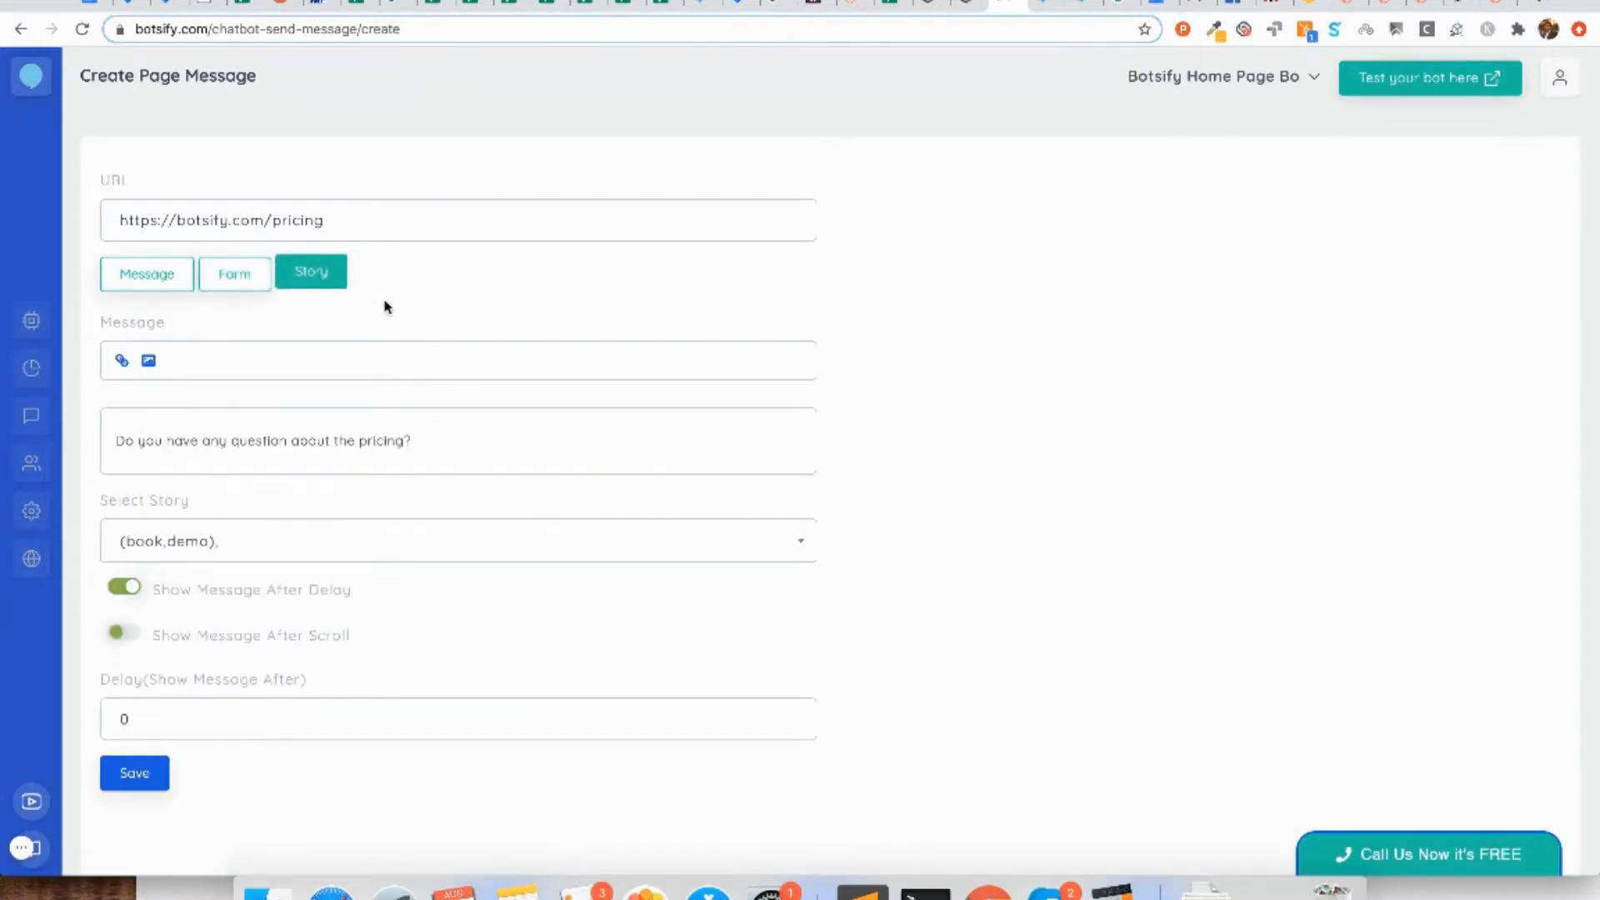